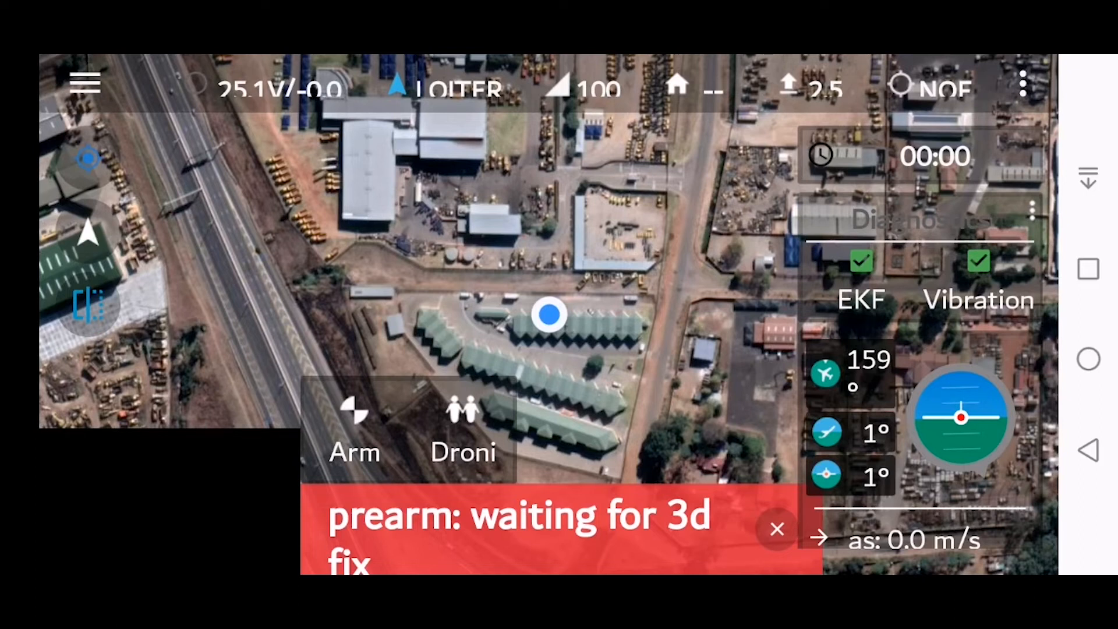
# Step: Dismiss the red prearm 3D-fix warning banner over the map view
pyautogui.click(777, 529)
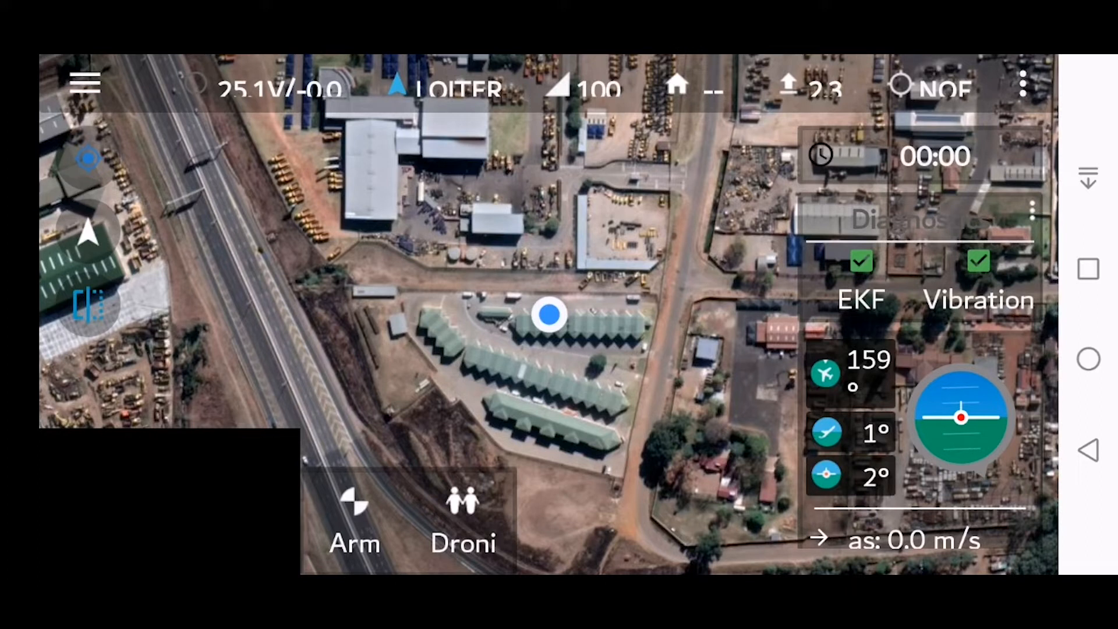
# Step: Swap the camera feed to full screen with the map inset, and dismiss the warning again
pyautogui.click(354, 521)
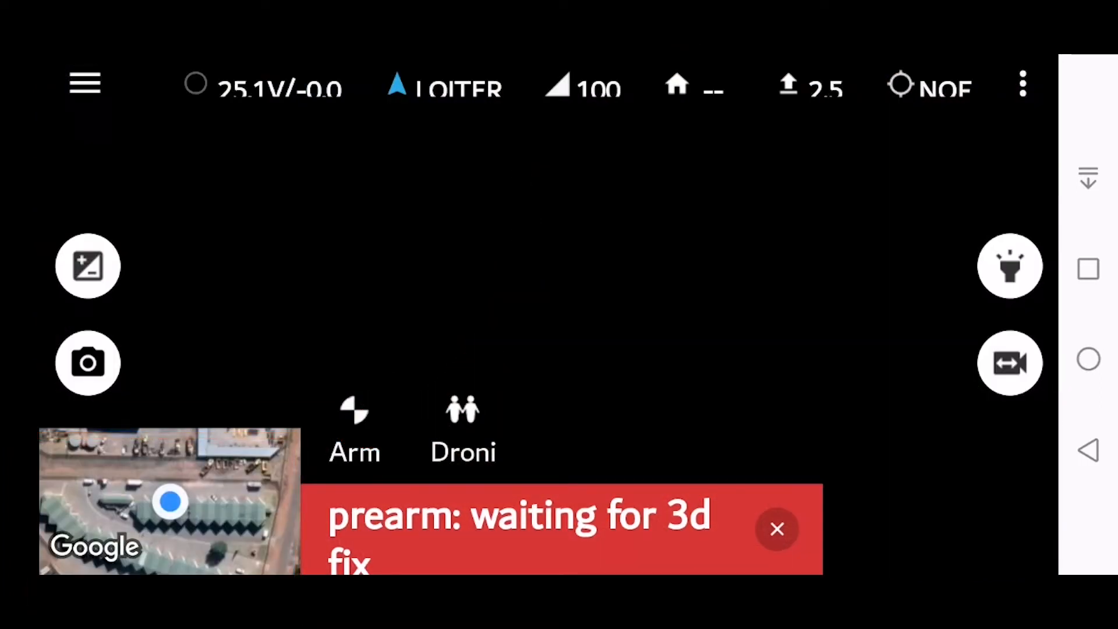
pyautogui.click(776, 530)
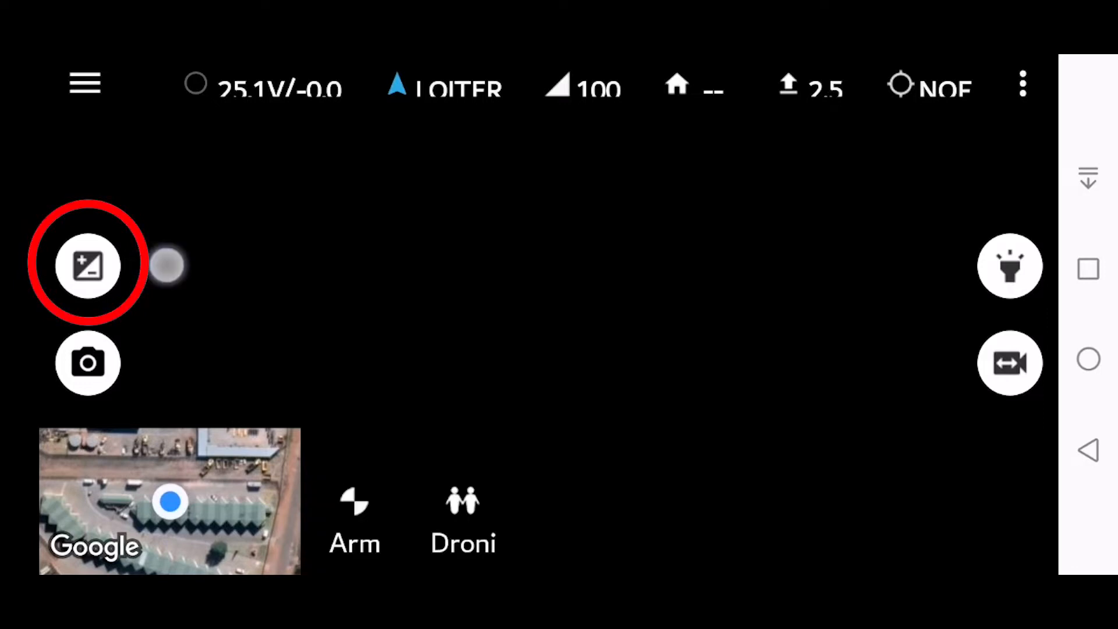
# Step: Change the camera video size to HD (Close range) via the camera settings Size option
pyautogui.click(87, 265)
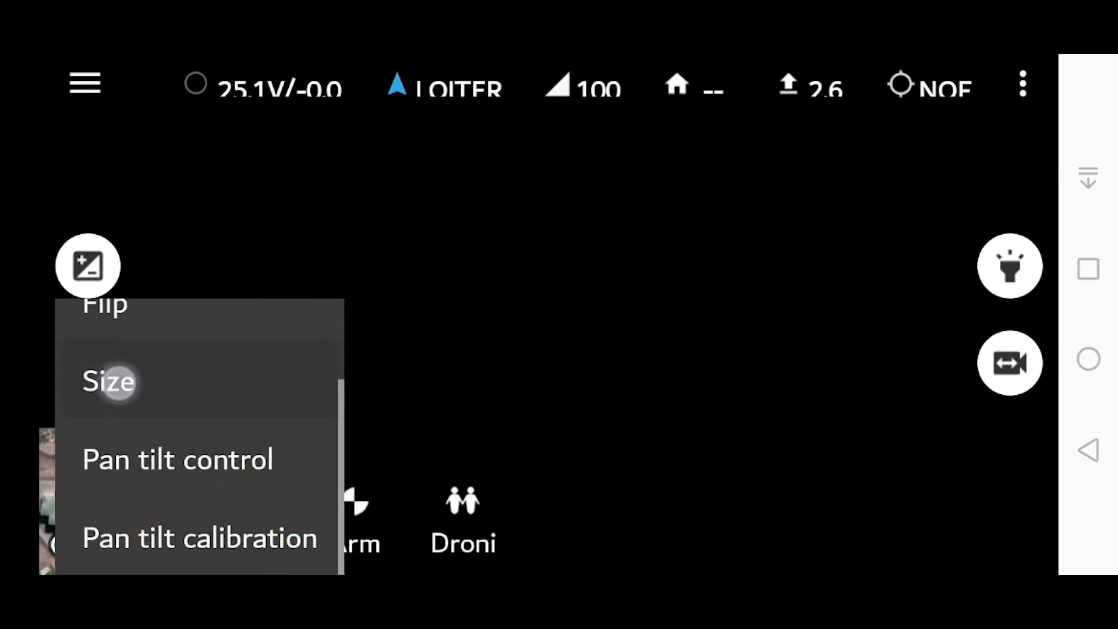
pyautogui.click(108, 382)
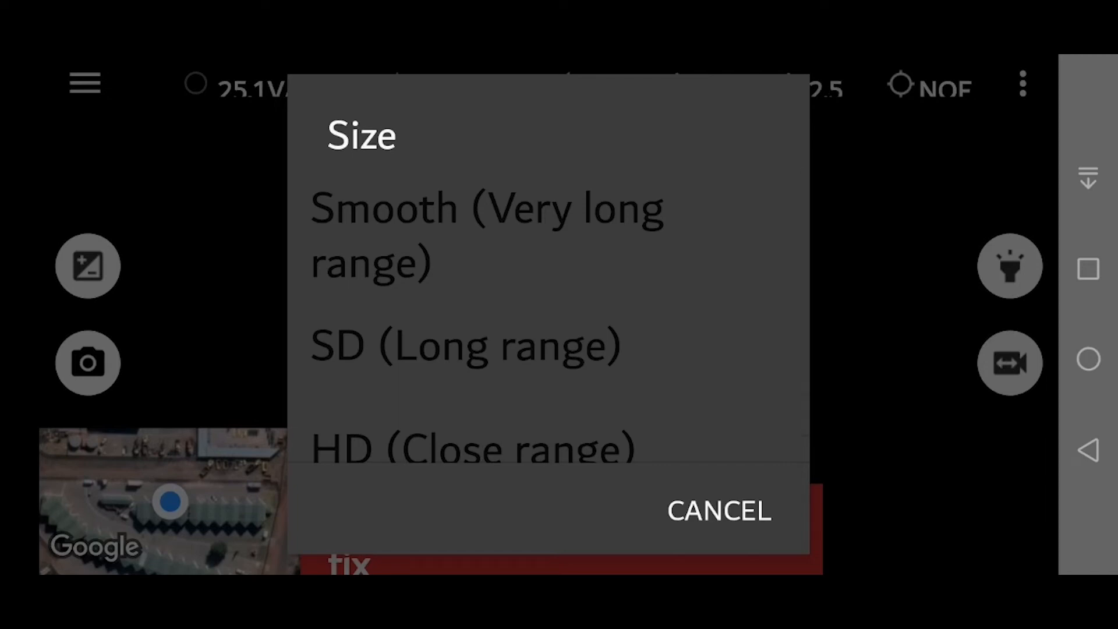
pyautogui.click(531, 447)
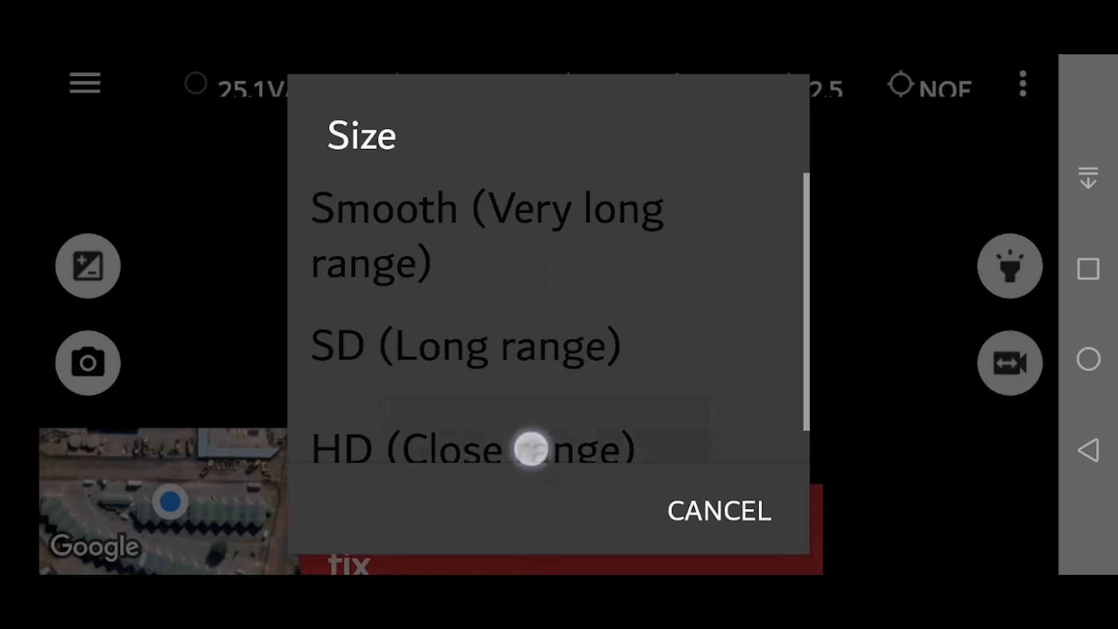
pyautogui.click(719, 510)
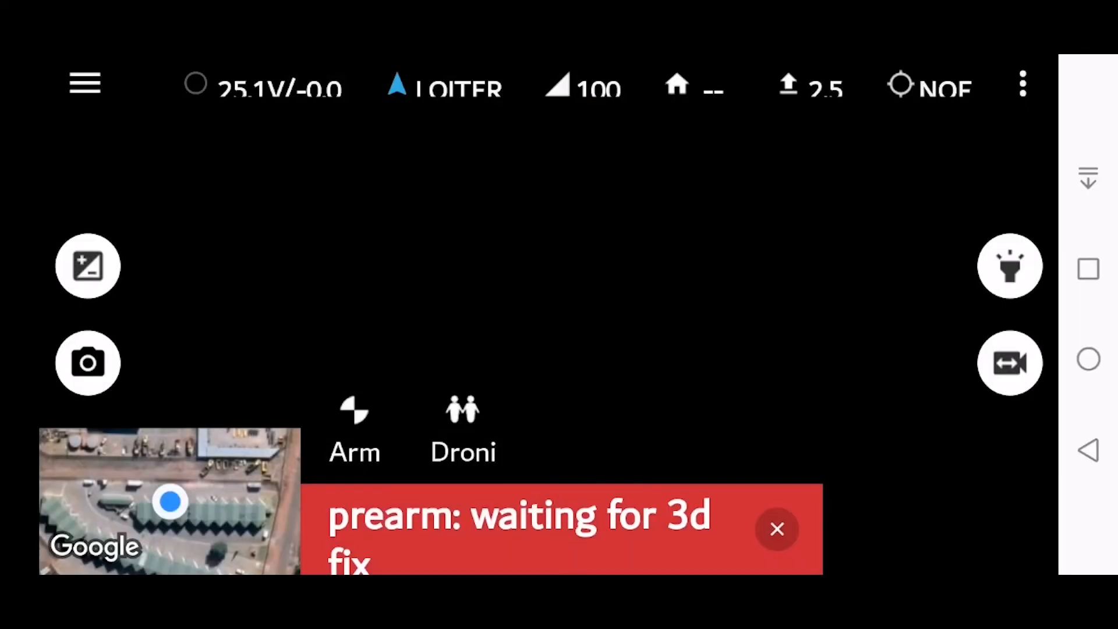
# Step: Open Other parameters from camera settings to show exposure, brightness, contrast, hue, saturation, frame rate
pyautogui.click(87, 266)
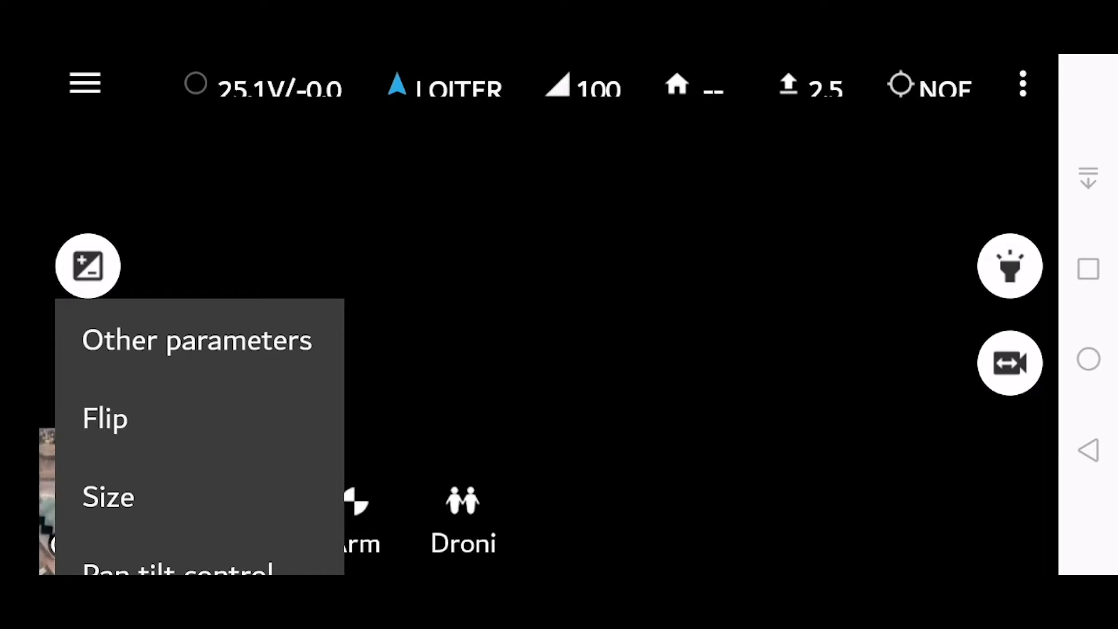
pyautogui.click(197, 341)
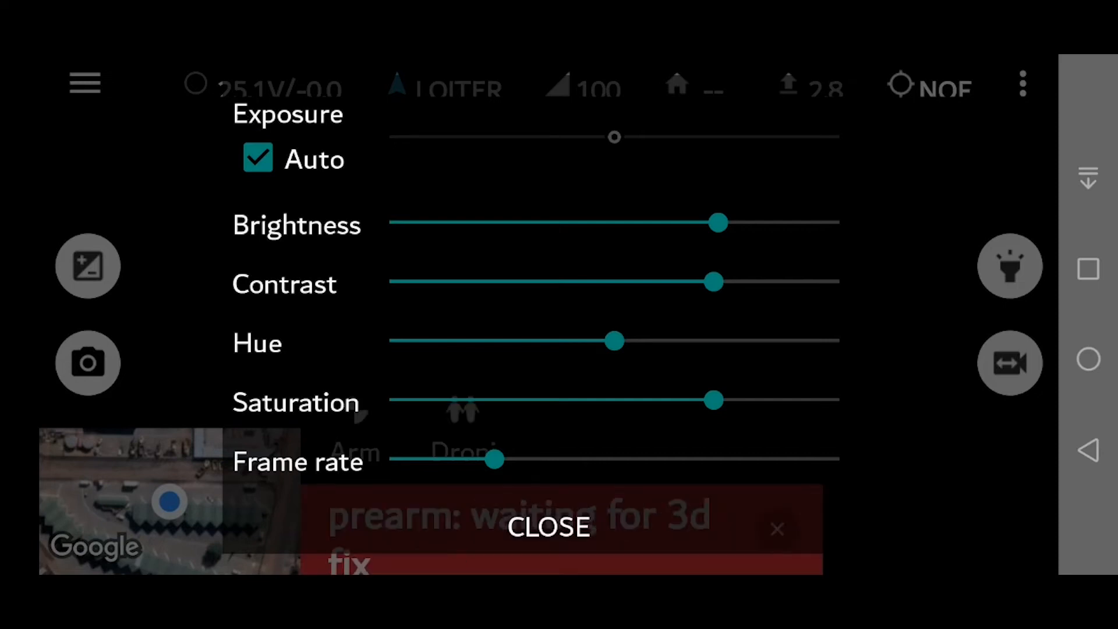
# Step: Toggle the Exposure Auto checkbox off and on, leaving it checked
pyautogui.click(258, 157)
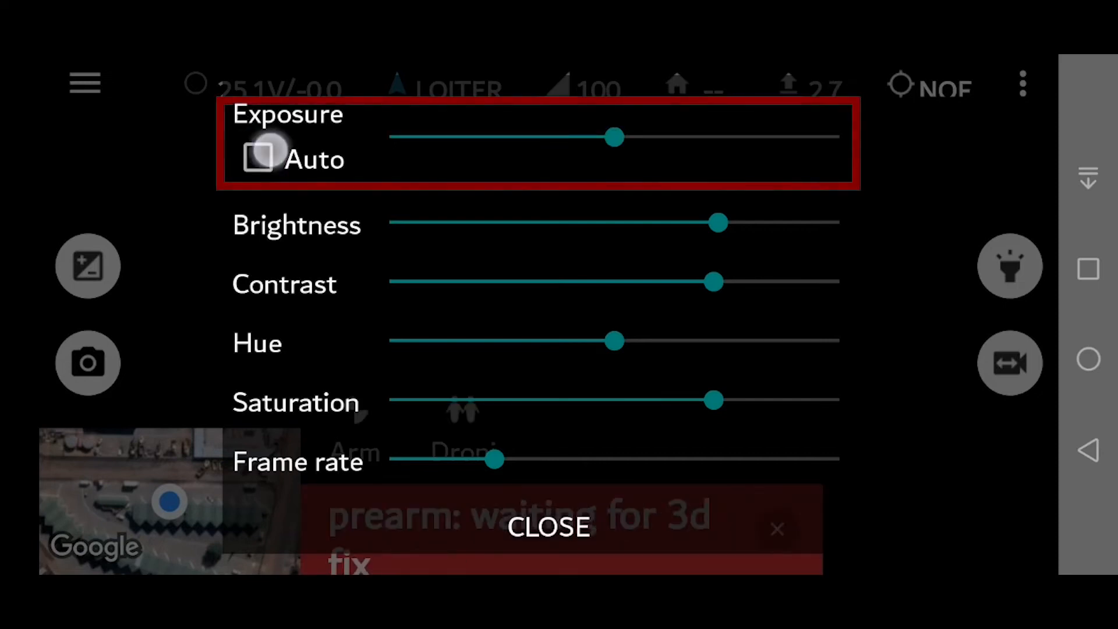
pyautogui.click(259, 158)
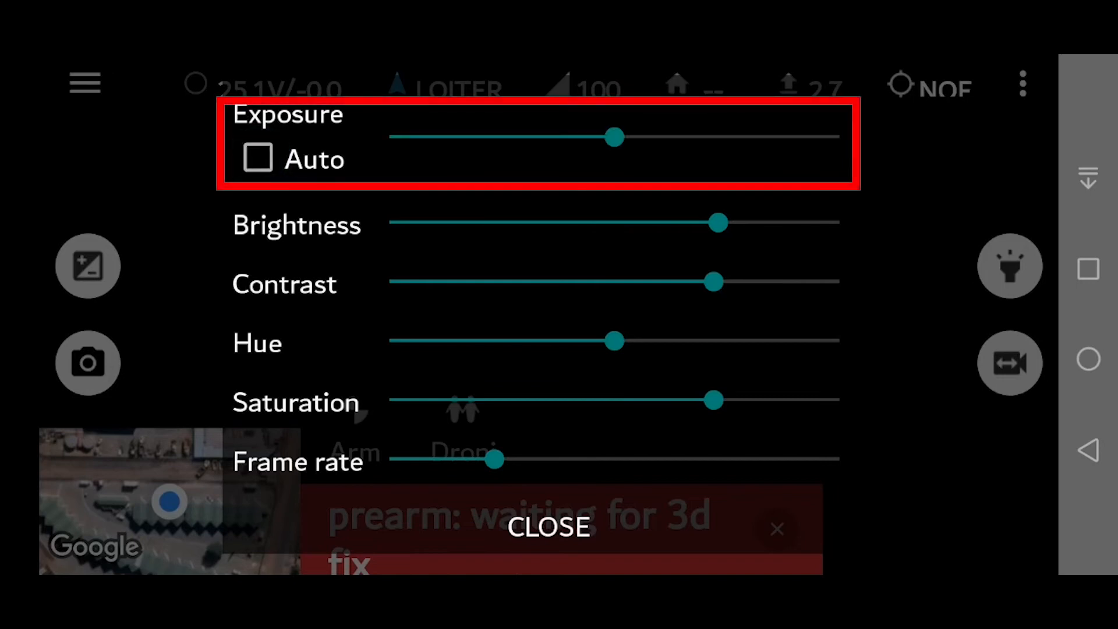
pyautogui.click(258, 159)
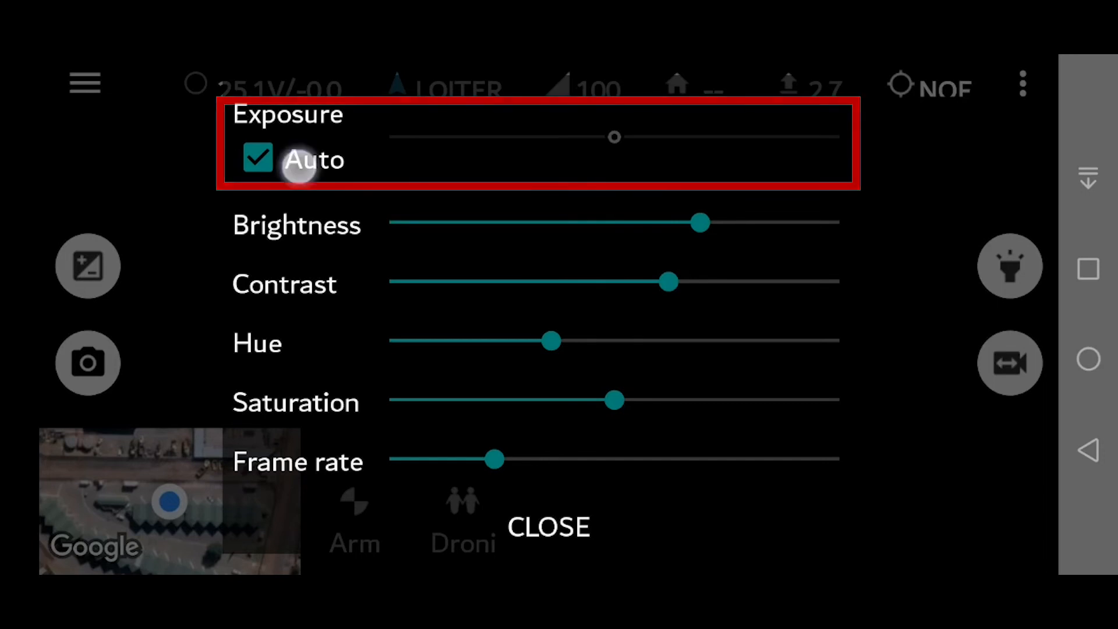
pyautogui.click(257, 158)
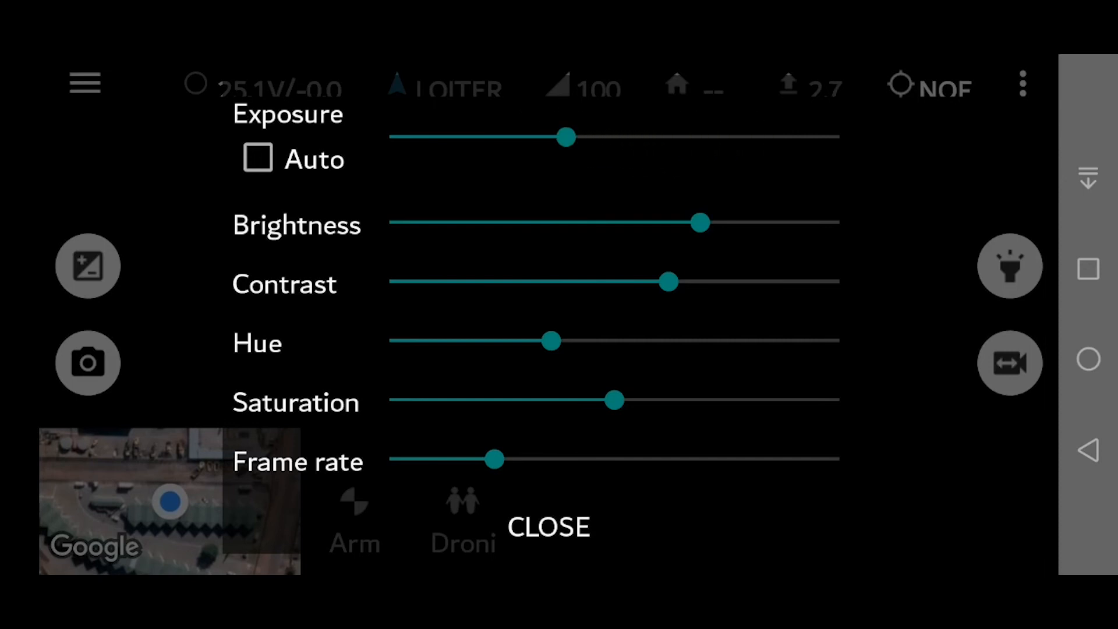
pyautogui.click(258, 159)
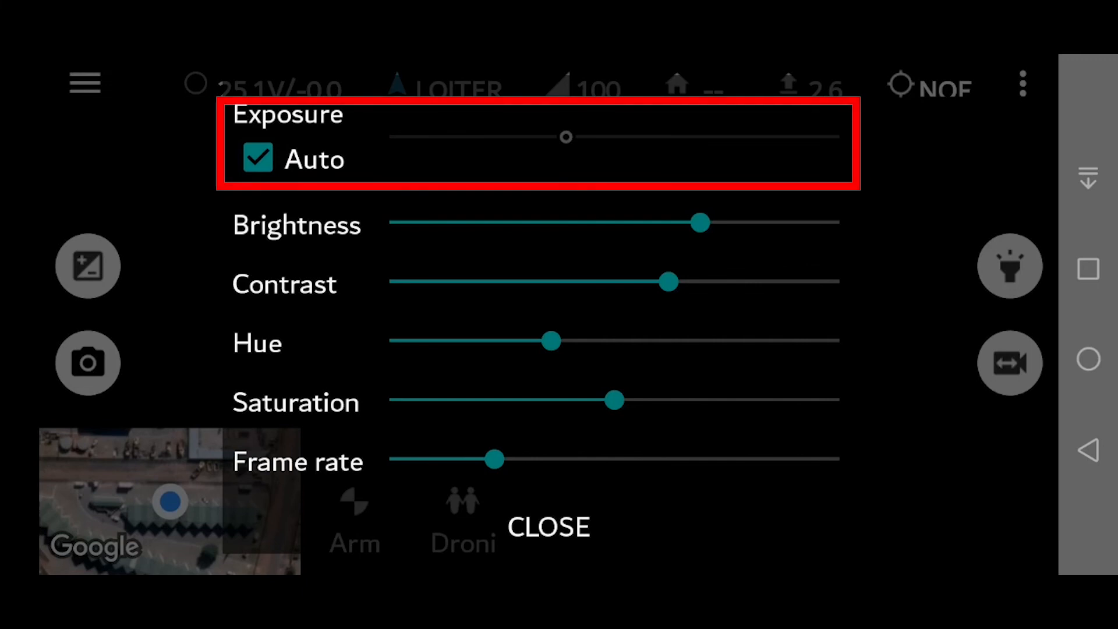
# Step: Close the other-parameters dialog and go back to the camera view
pyautogui.click(549, 527)
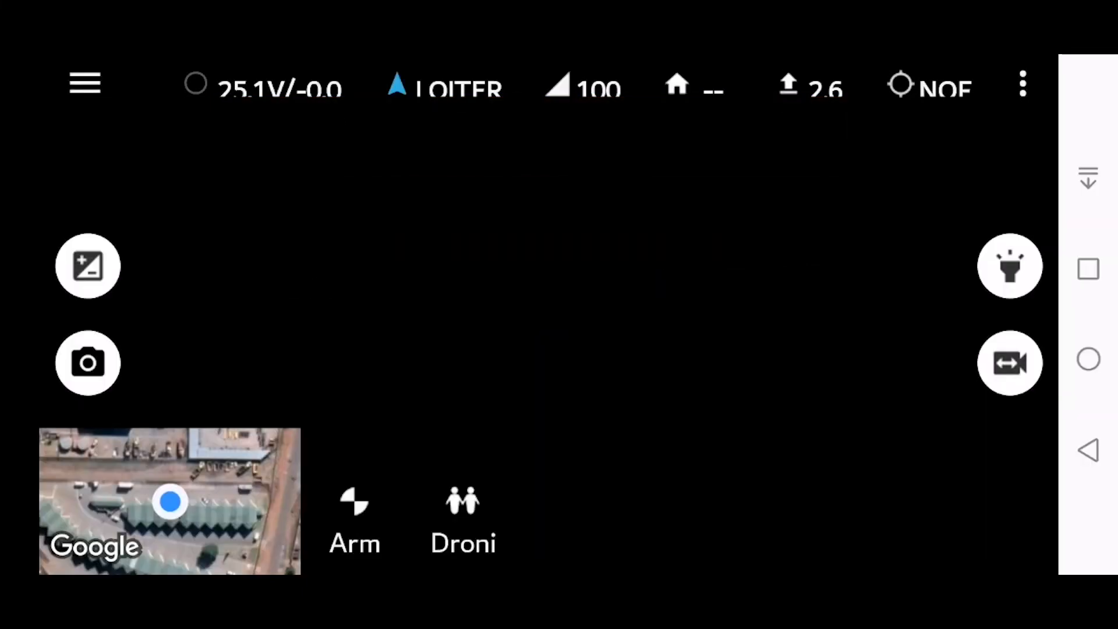
pyautogui.click(354, 513)
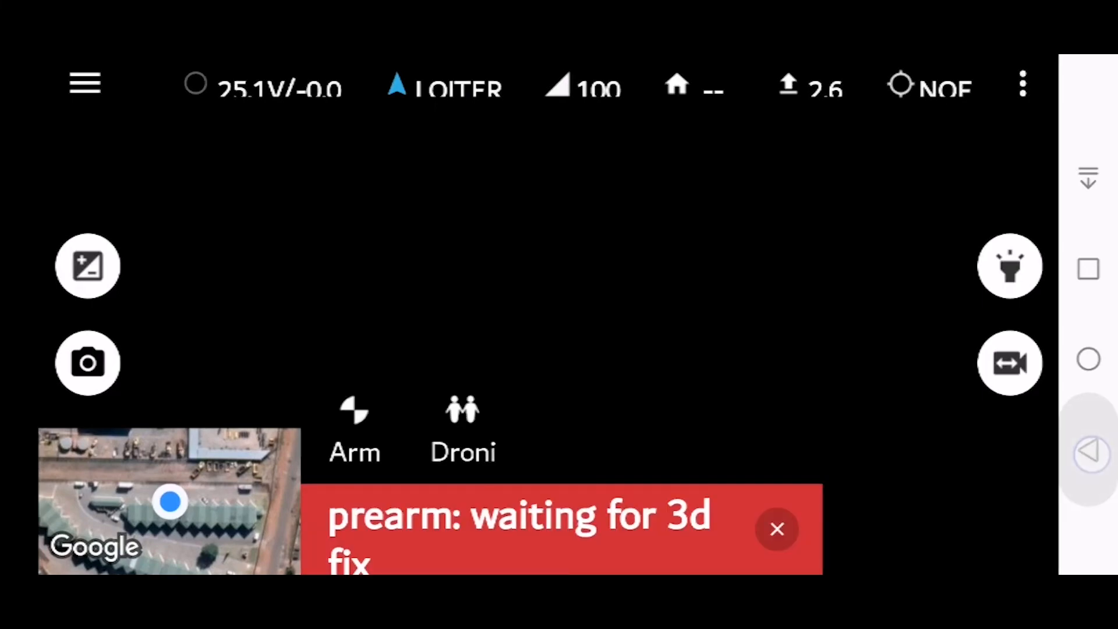